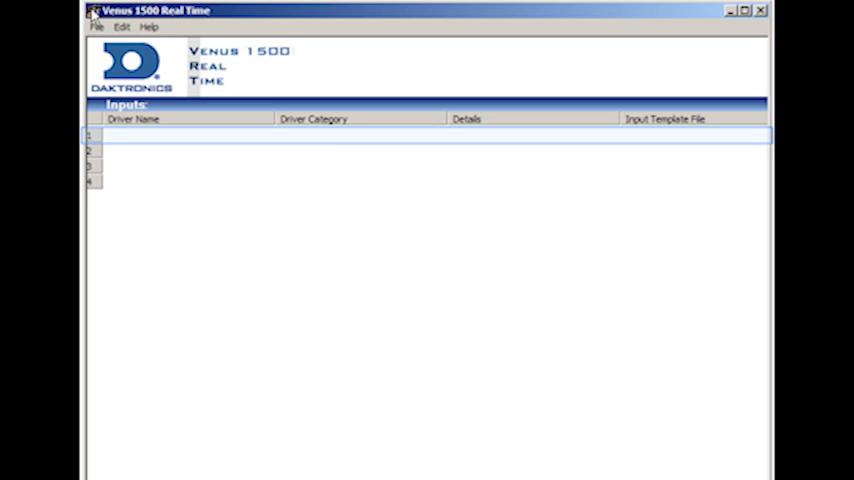
Step: Select the first empty input row and create a new input from the Edit menu
left_click(143, 138)
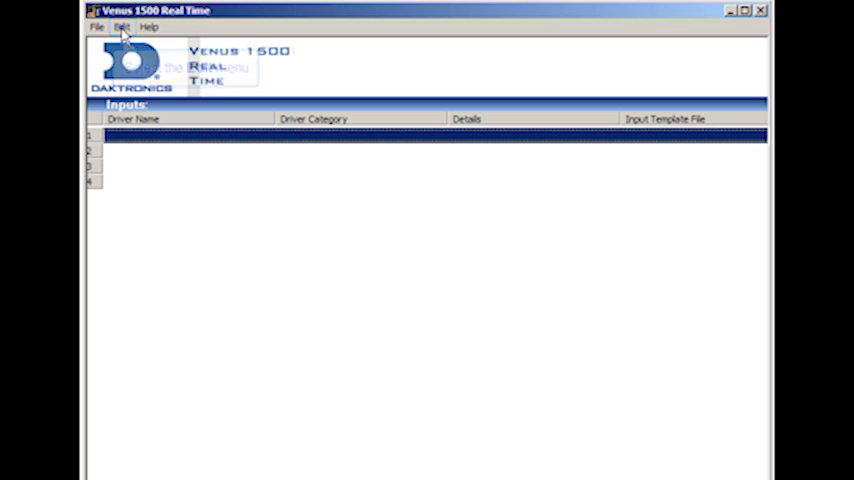
left_click(123, 25)
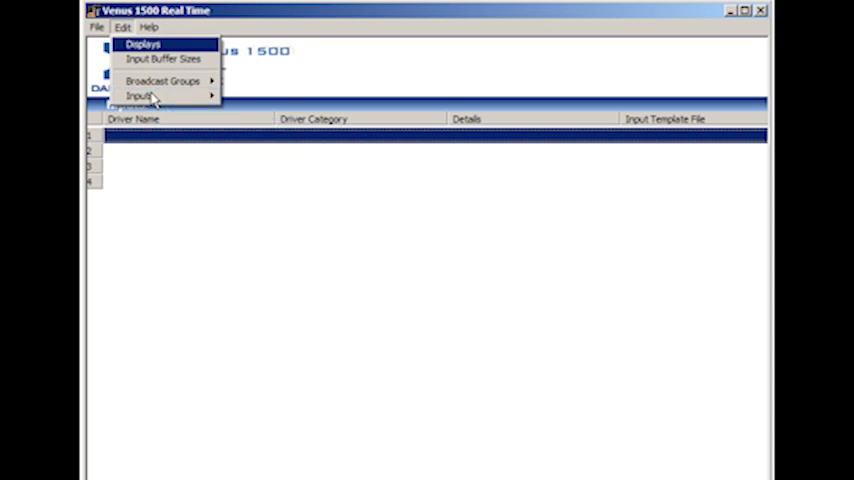
mouse_move(155, 93)
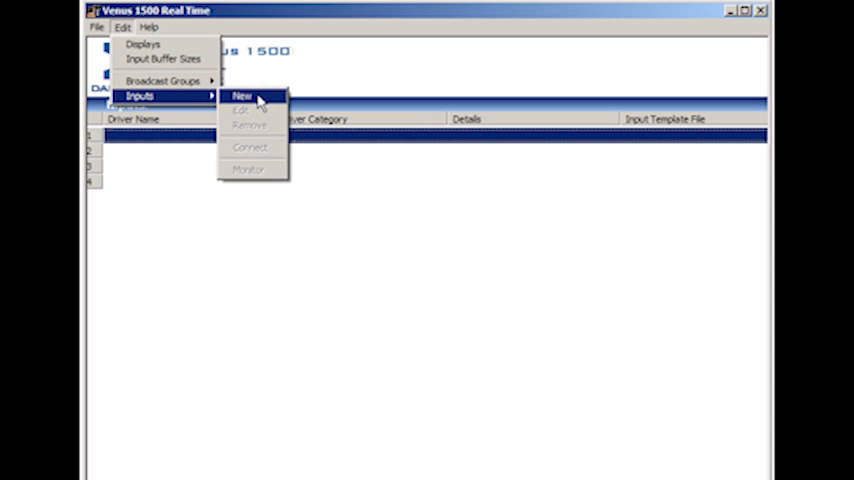
left_click(243, 96)
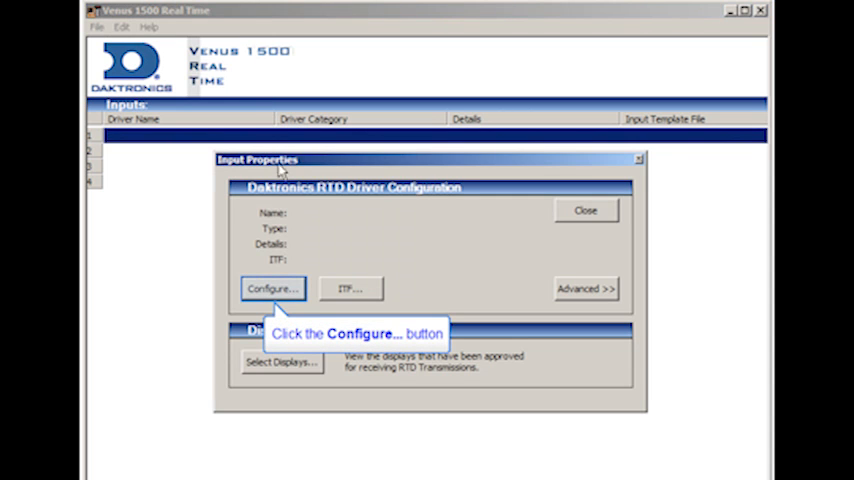
Step: Configure the new input as a Serial Com Port named 'Allsport'
left_click(271, 288)
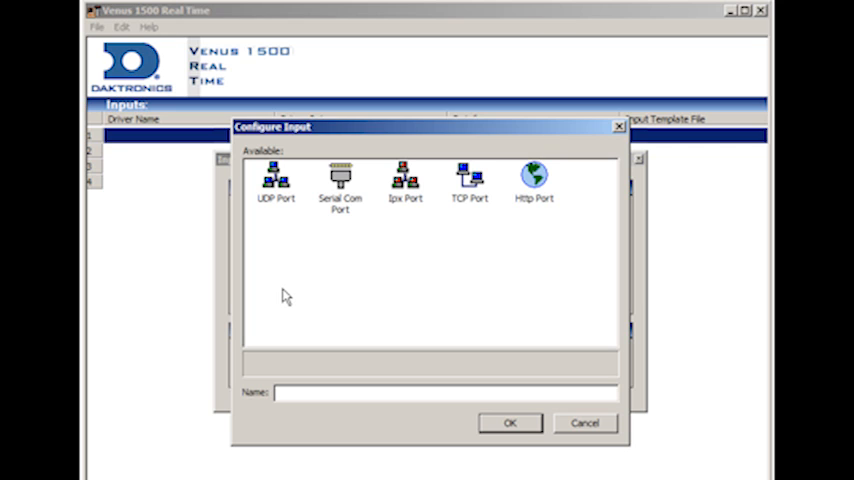
left_click(340, 178)
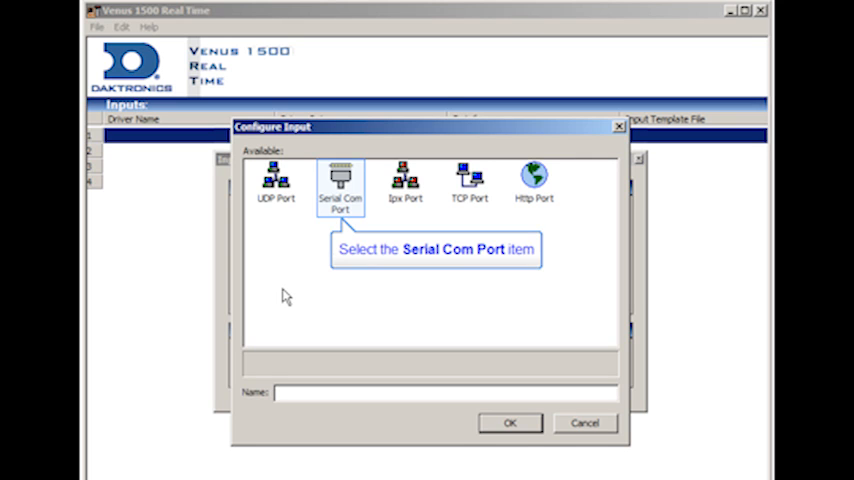
left_click(340, 175)
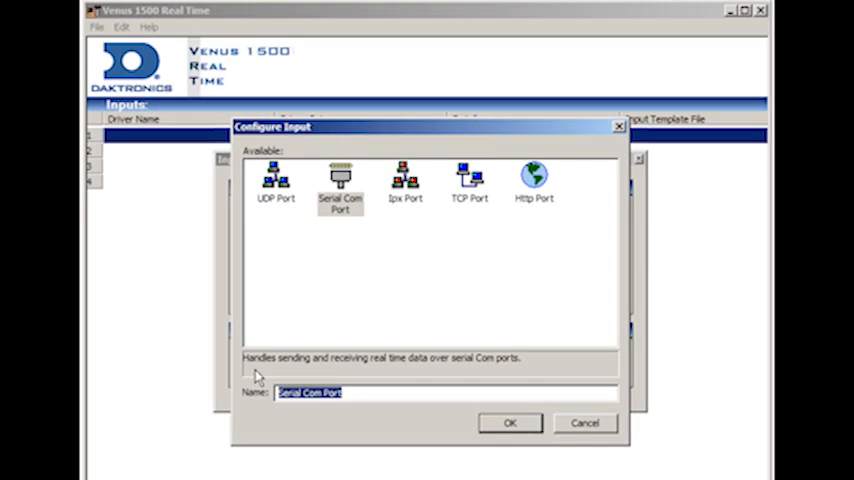
type("Allsport")
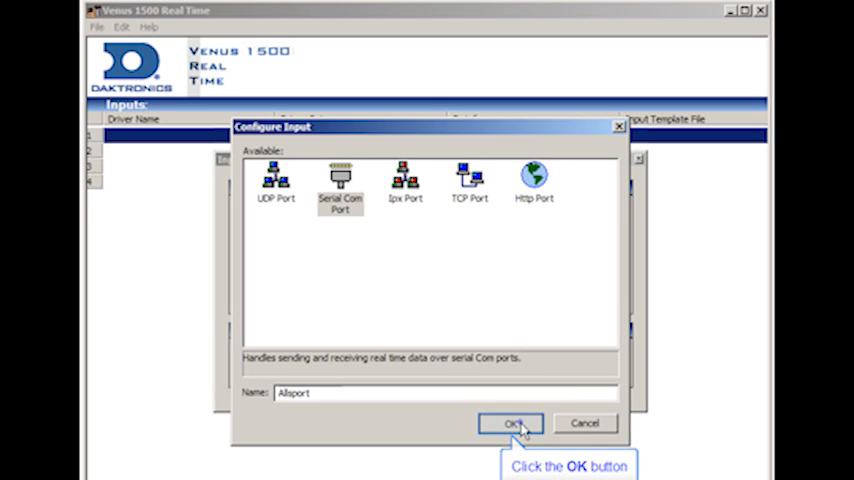
left_click(512, 422)
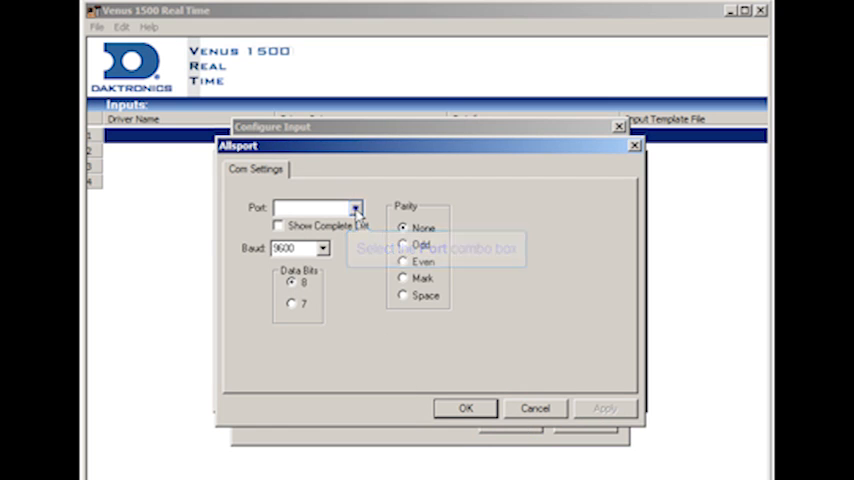
Step: Choose port COM5 and baud rate 19200 in Com Settings and accept
left_click(356, 207)
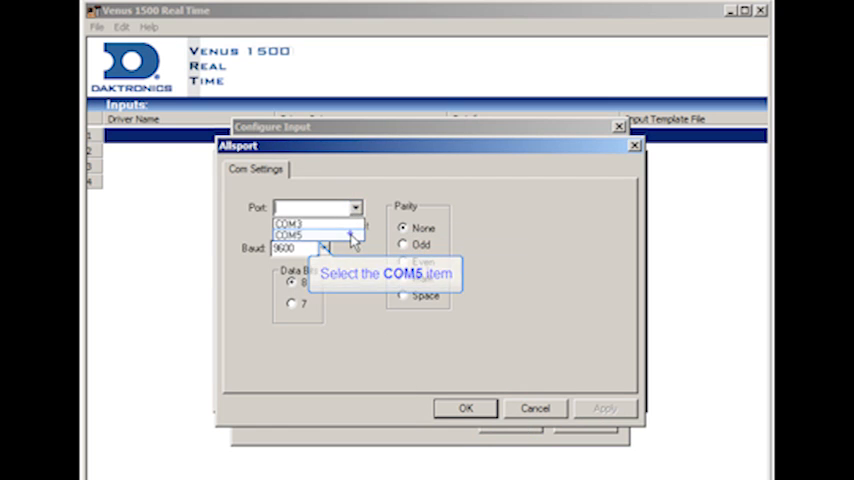
left_click(310, 231)
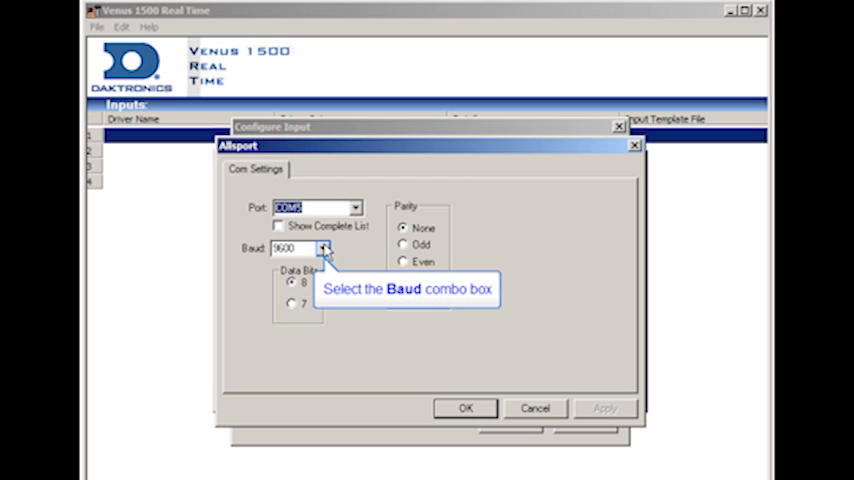
left_click(322, 248)
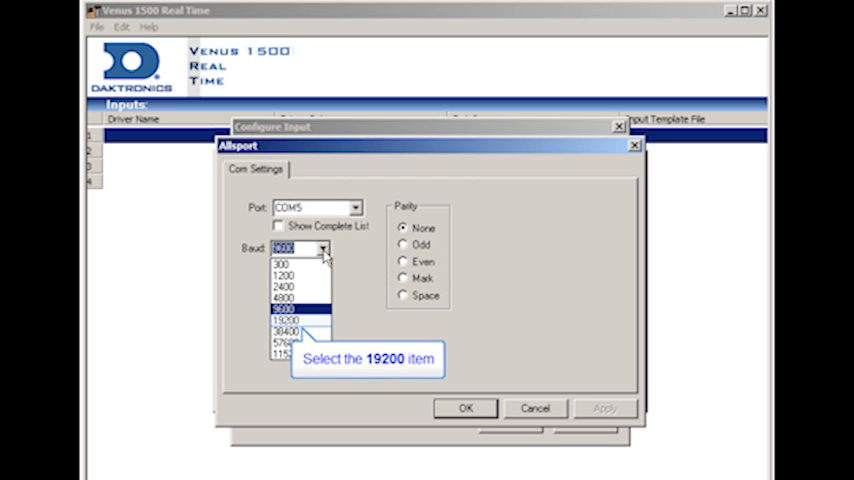
left_click(284, 320)
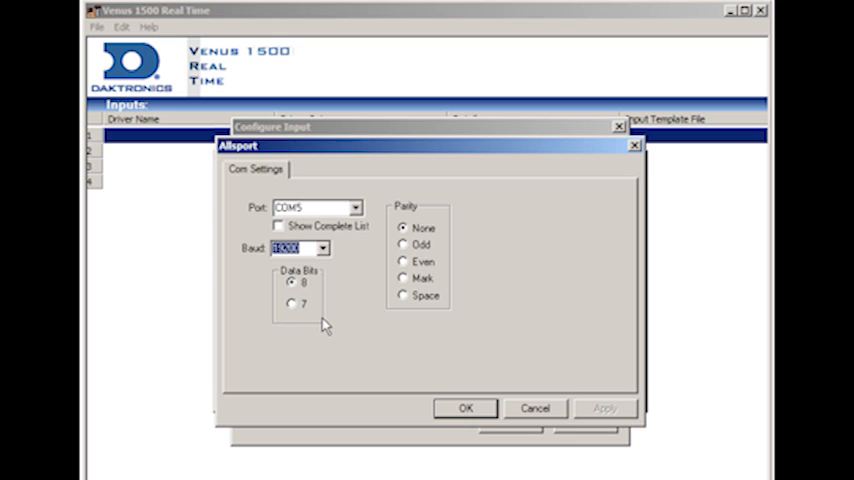
mouse_move(466, 408)
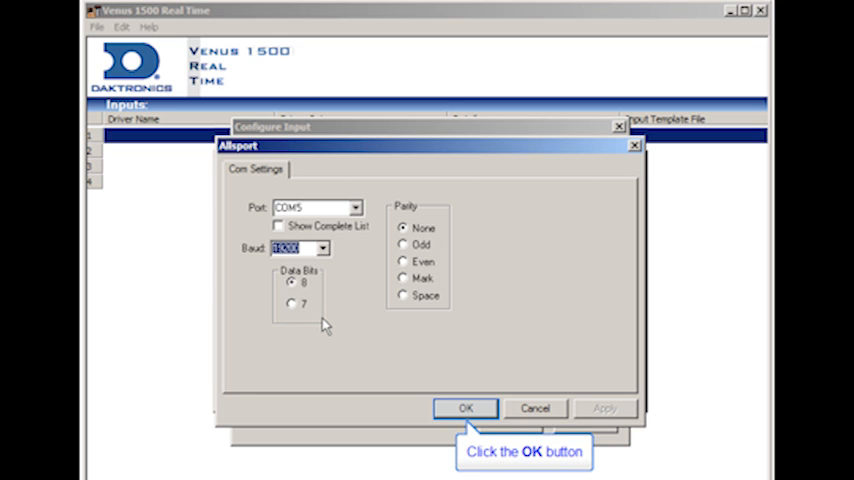
left_click(465, 407)
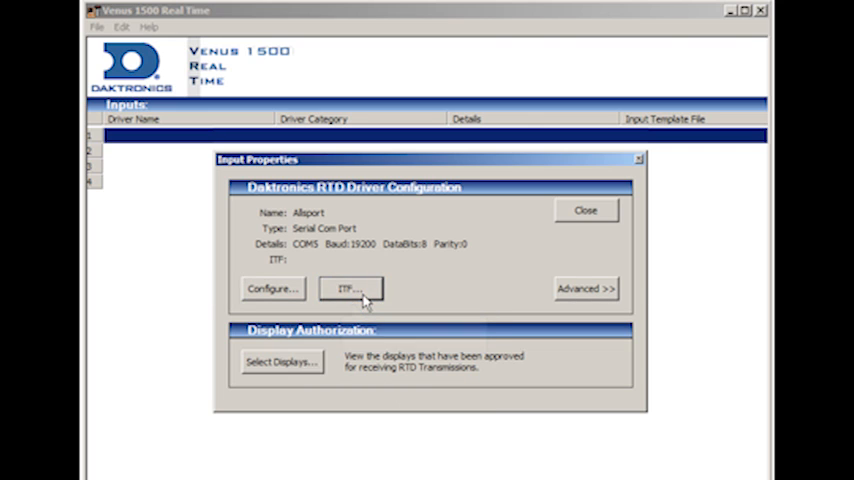
mouse_move(363, 302)
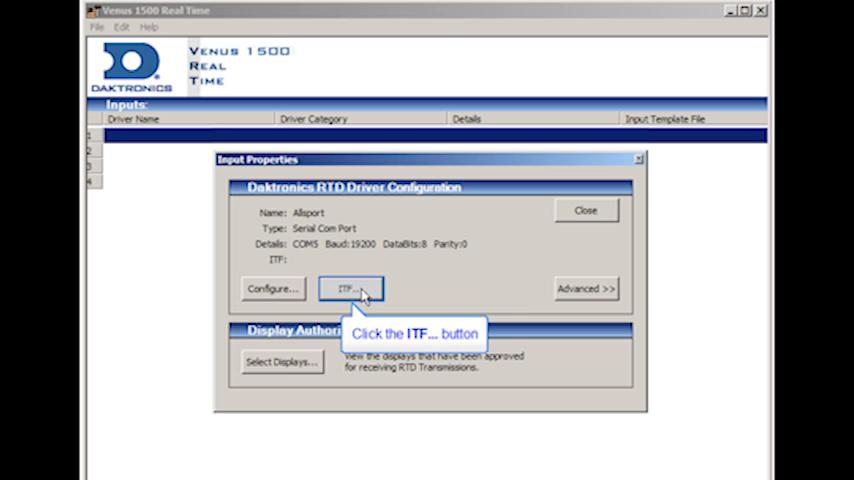
Step: Browse for and load the AS5-Basketball template file for the Allsport input
left_click(350, 288)
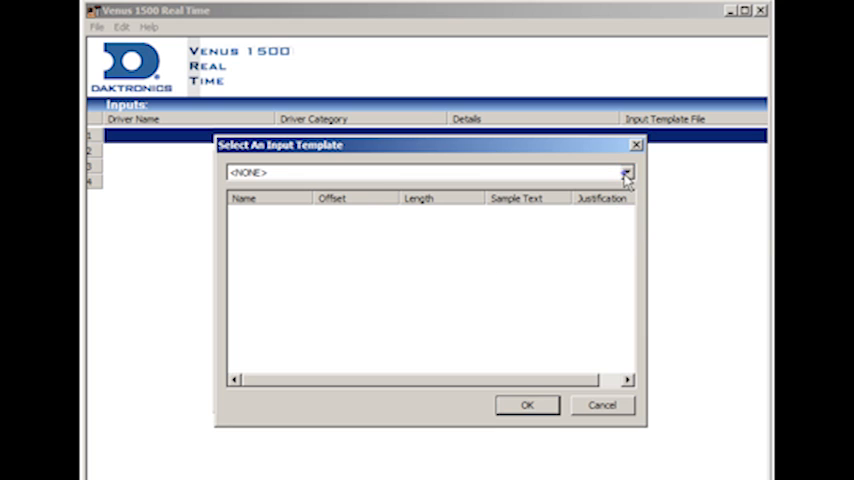
left_click(627, 172)
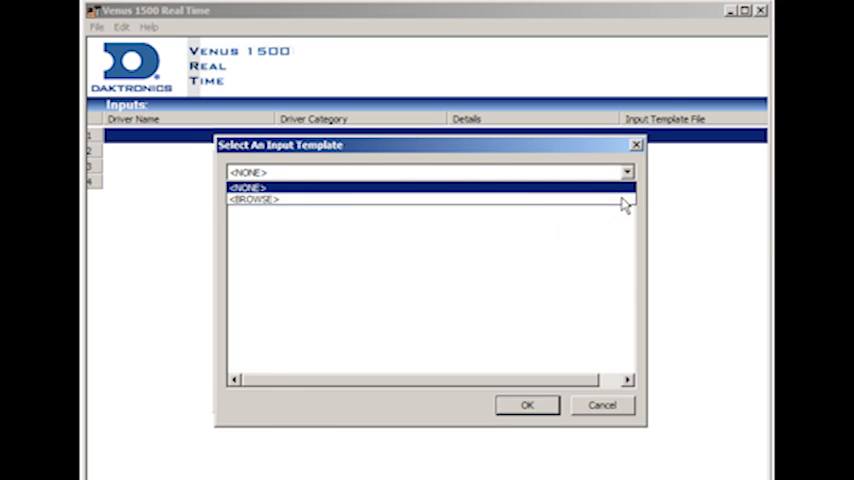
left_click(255, 199)
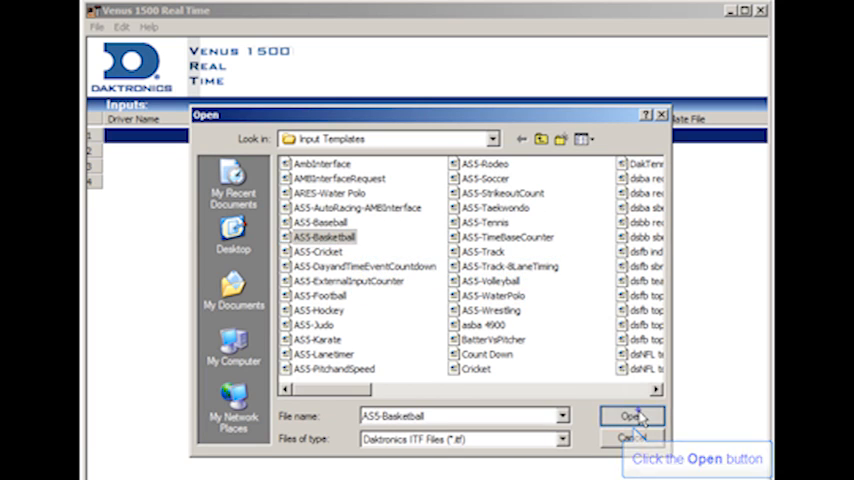
left_click(627, 416)
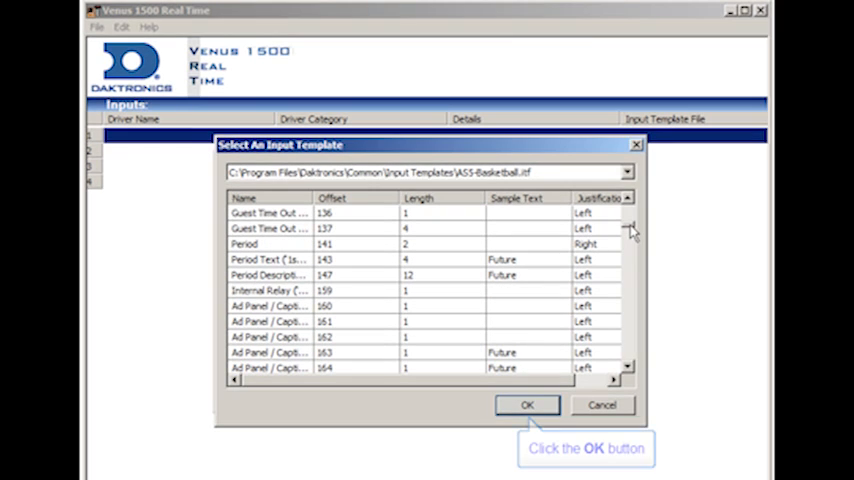
Step: Confirm the AS5-Basketball template in the Select An Input Template dialog
left_click(527, 404)
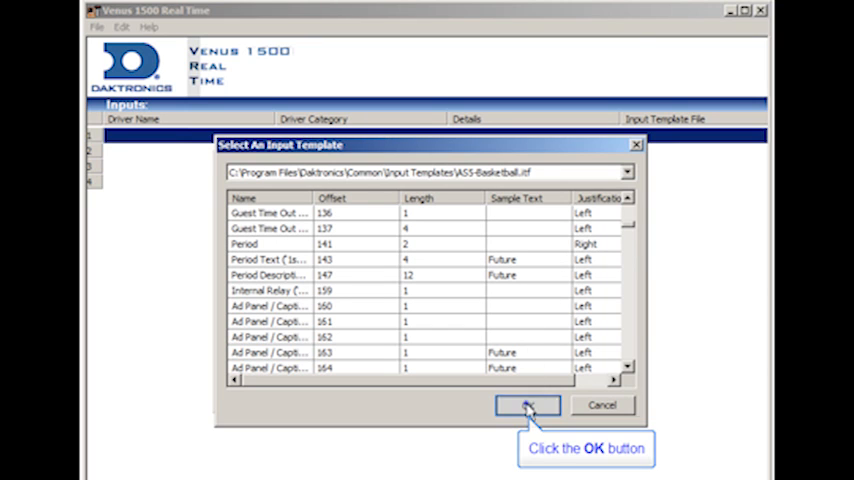
left_click(534, 405)
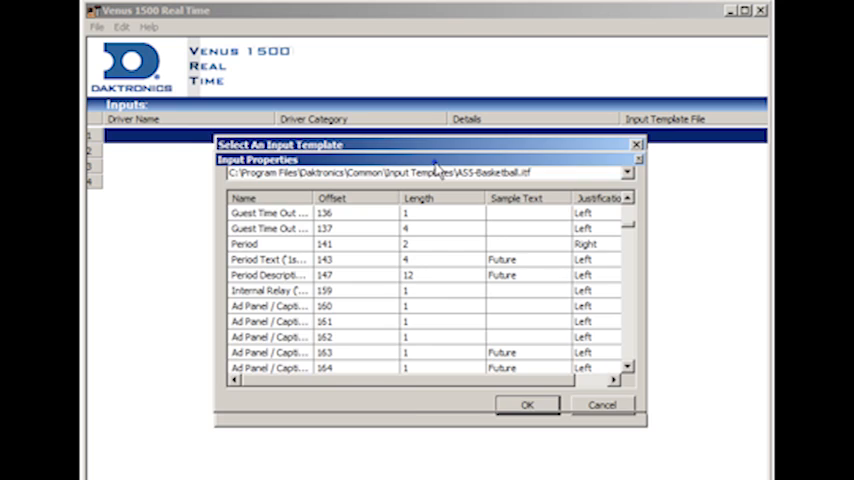
left_click(526, 404)
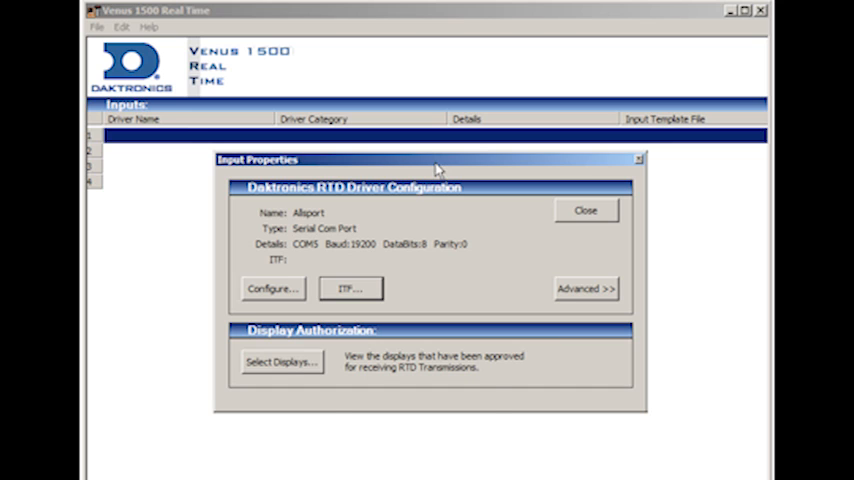
mouse_move(283, 362)
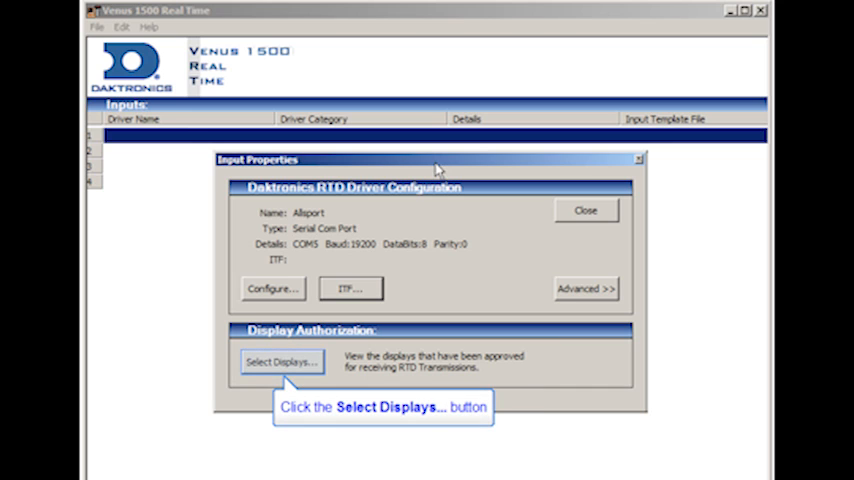
Step: Authorize Daktronics 1 for the Allsport input and close Input Properties
left_click(282, 362)
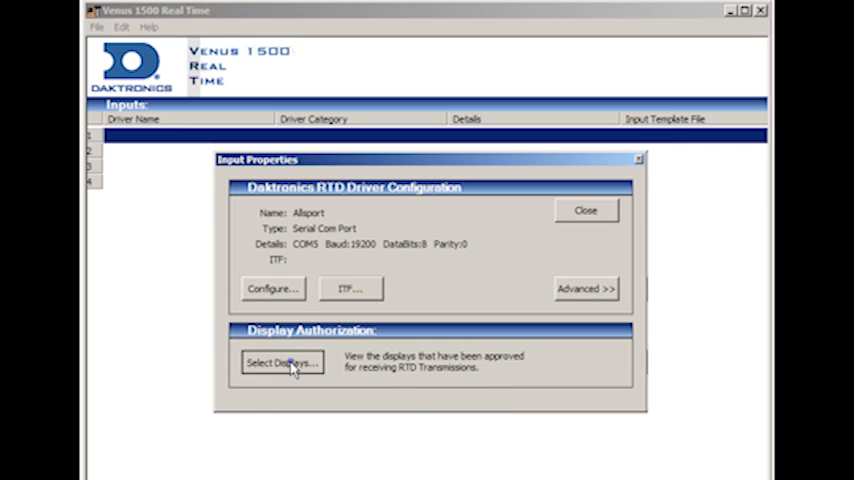
left_click(281, 363)
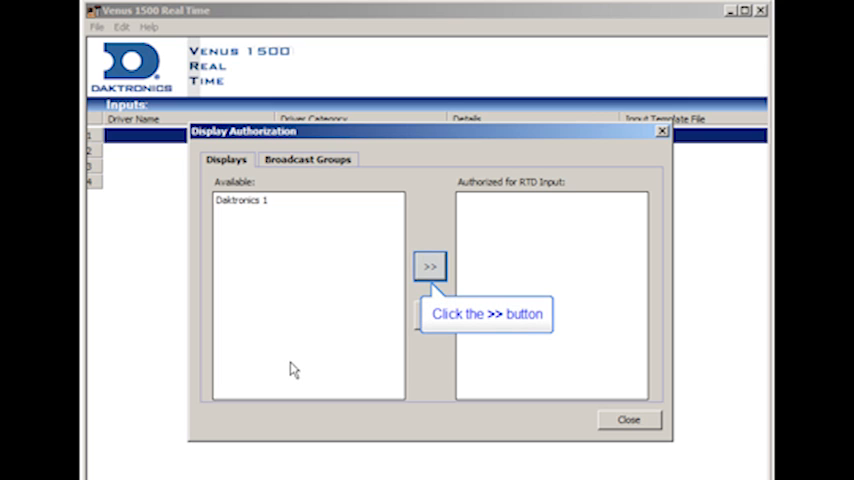
left_click(432, 266)
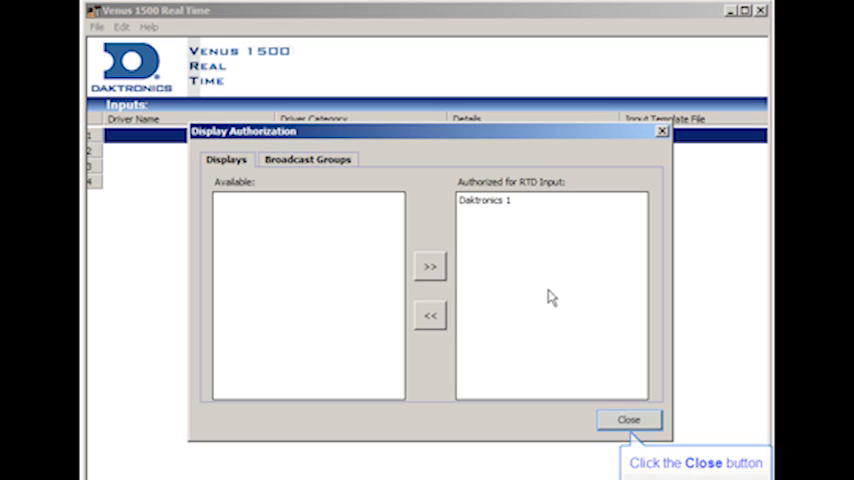
left_click(628, 419)
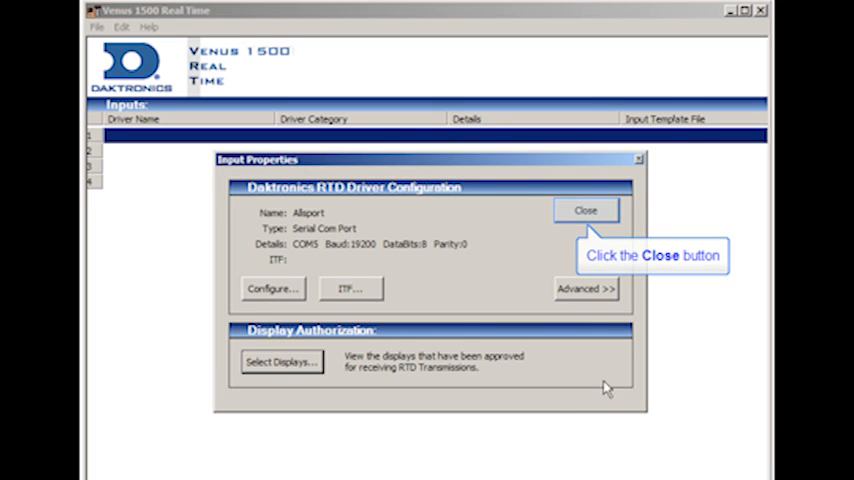
left_click(586, 210)
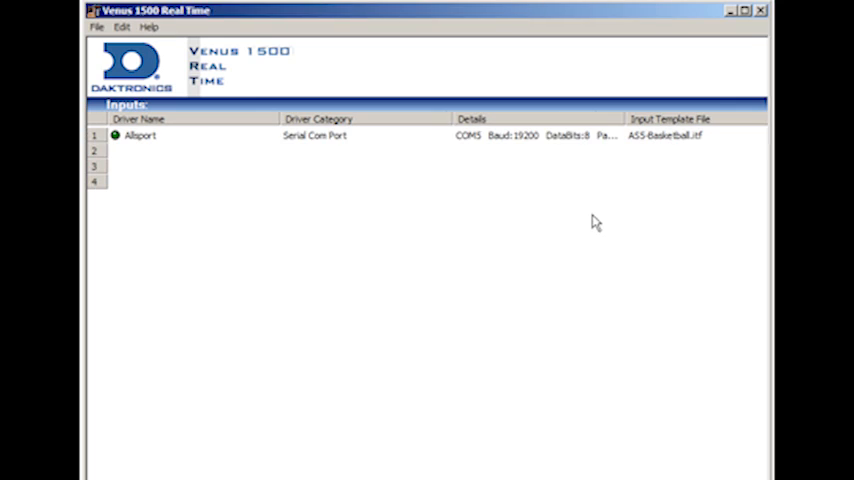